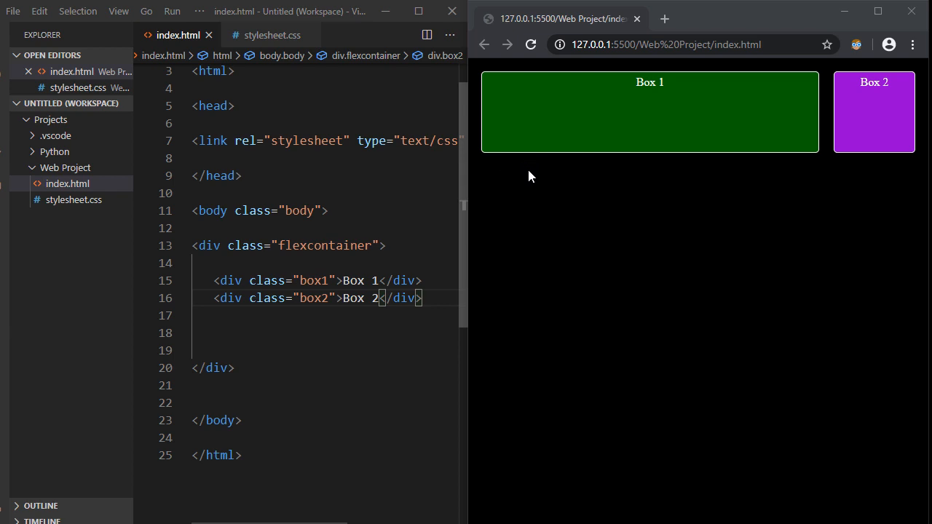
mouse_move(517, 183)
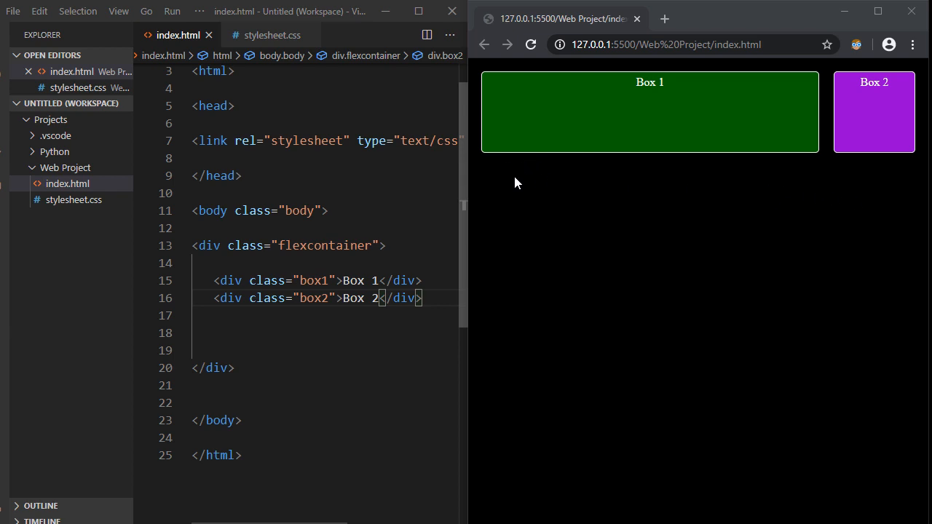
mouse_move(865, 190)
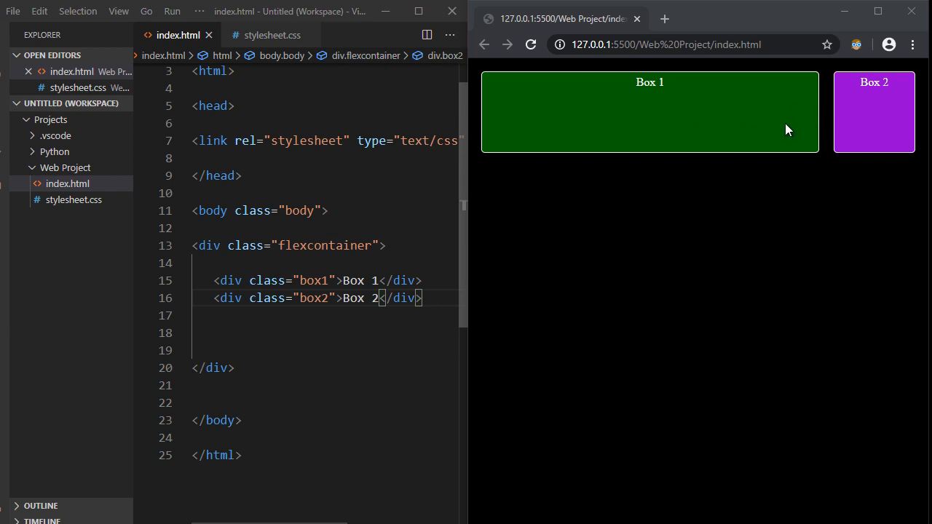
mouse_move(683, 129)
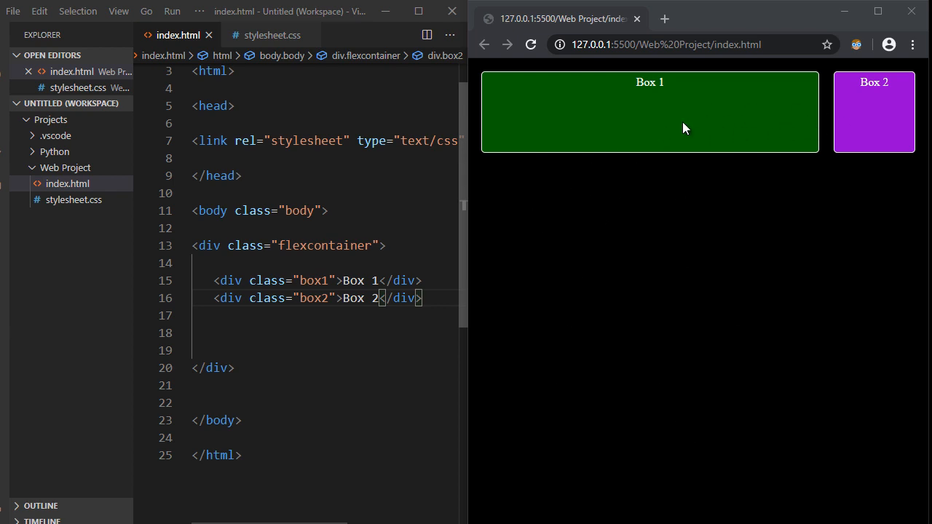
mouse_move(881, 84)
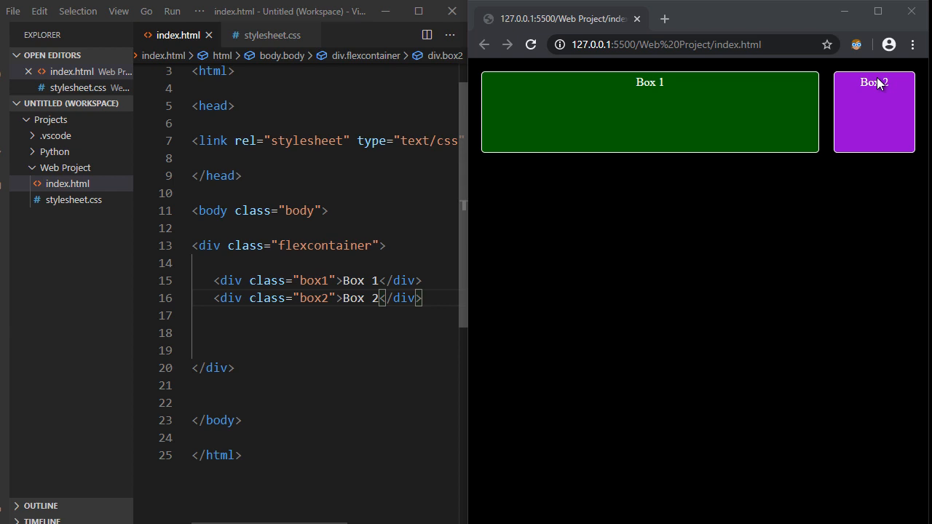
mouse_move(710, 118)
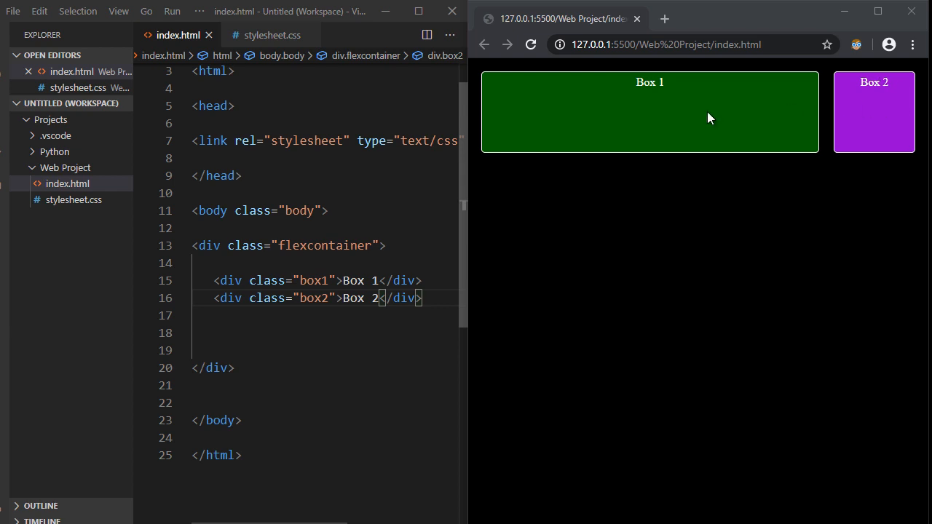
mouse_move(494, 193)
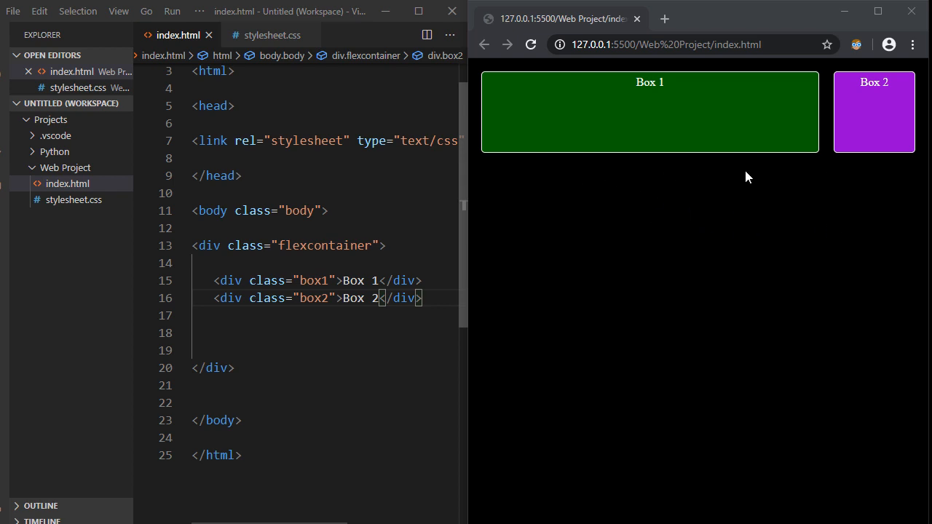
mouse_move(857, 188)
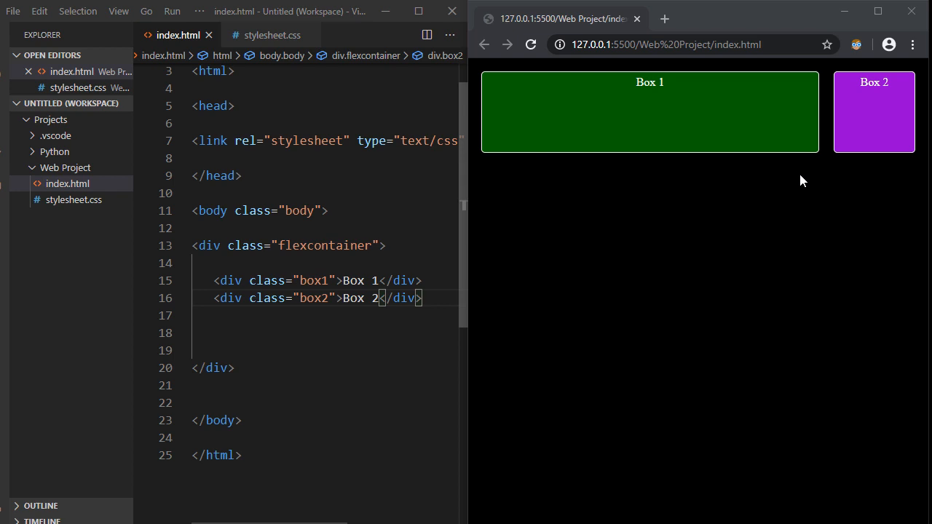
mouse_move(774, 182)
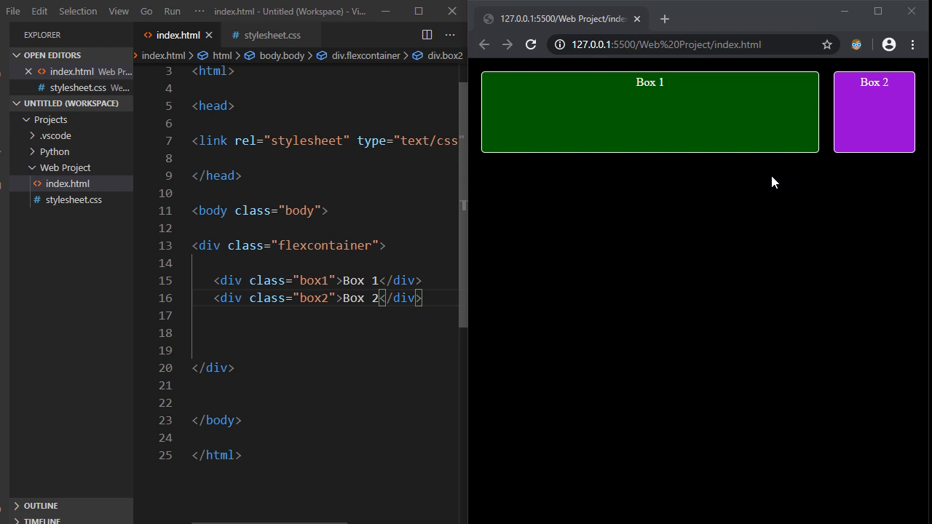
mouse_move(764, 182)
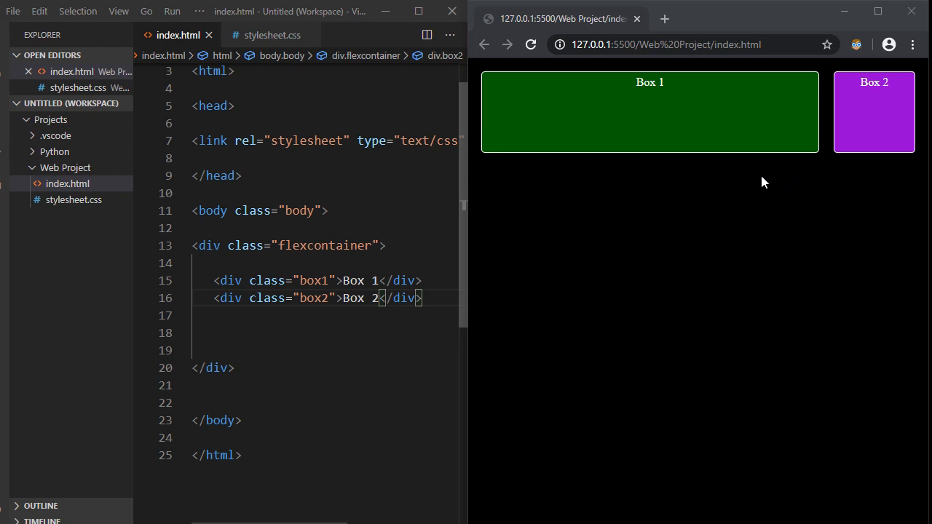
mouse_move(757, 181)
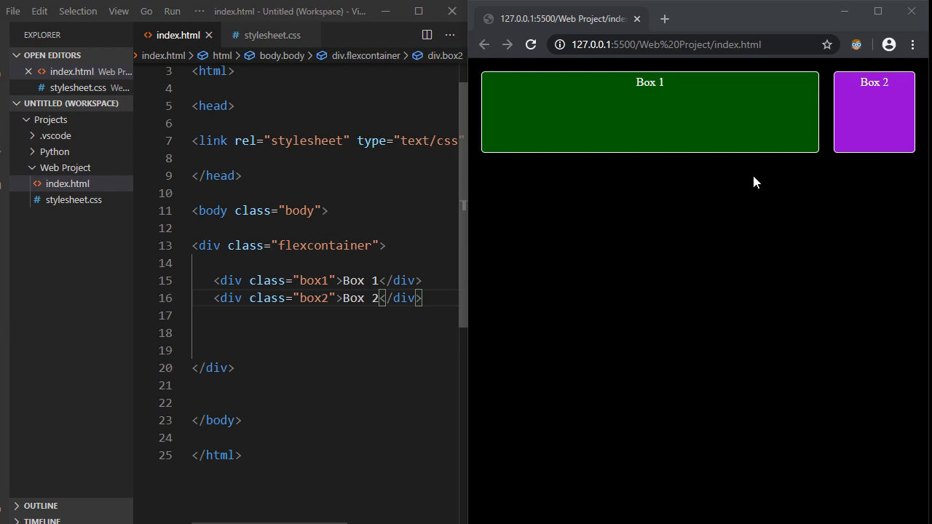
mouse_move(680, 187)
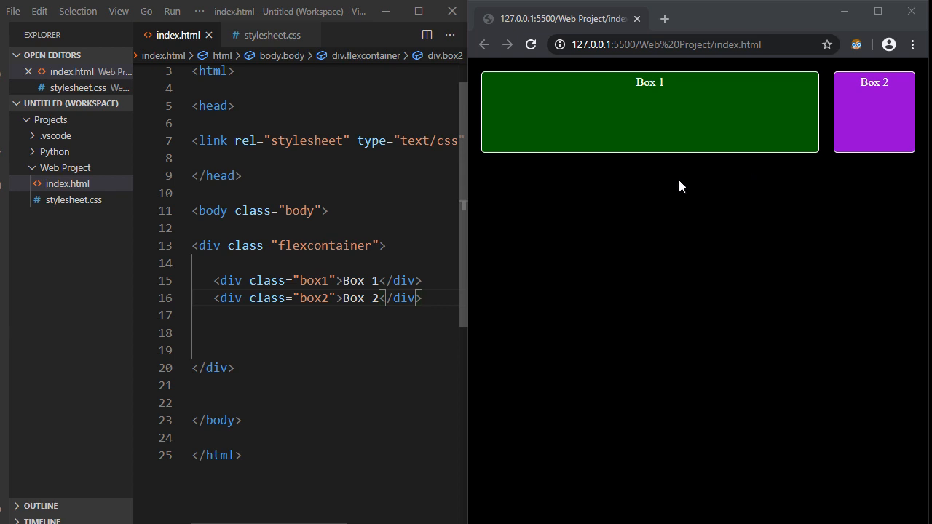
mouse_move(670, 184)
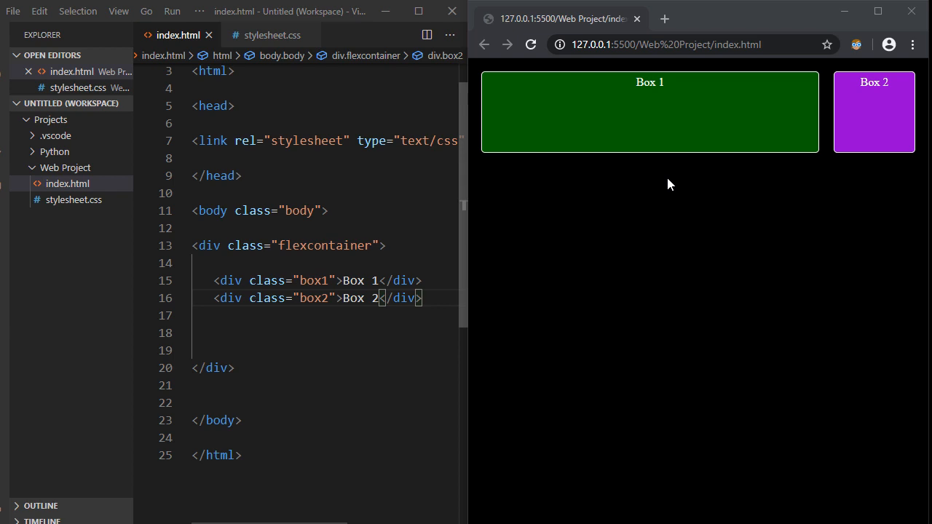
mouse_move(657, 180)
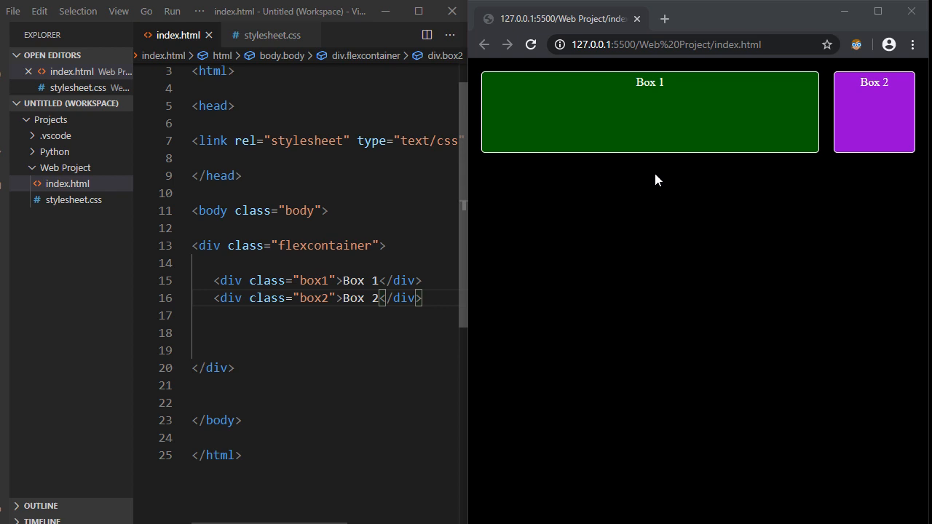
- Duplicate the Box 2 div as a linebreak div after it, then switch to stylesheet.css
drag(294, 297, 421, 298)
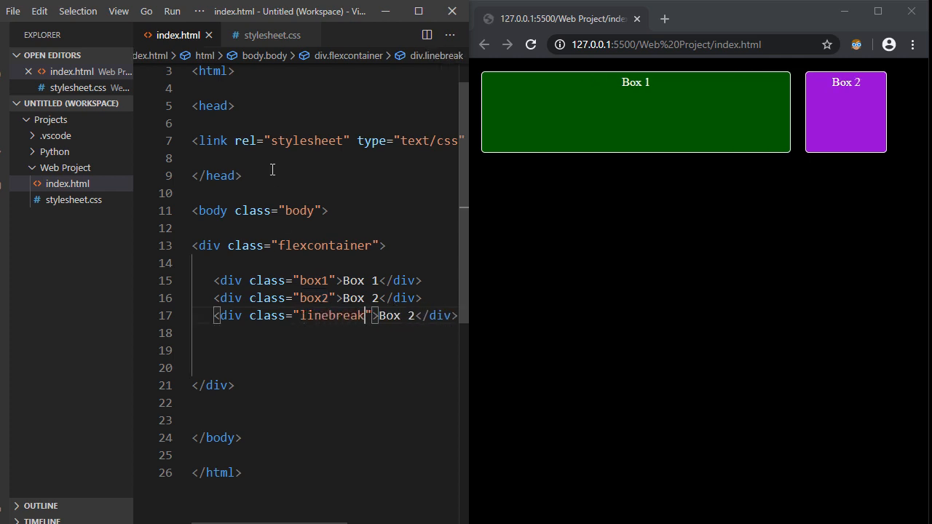
click(271, 35)
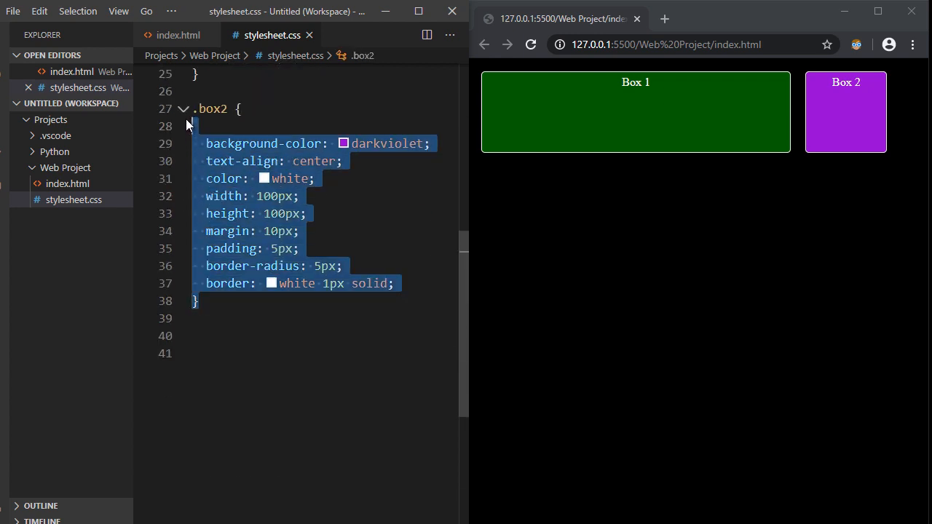
- Copy the .box2 rule below itself as .linebreak, dropping text-align, color and width
click(219, 331)
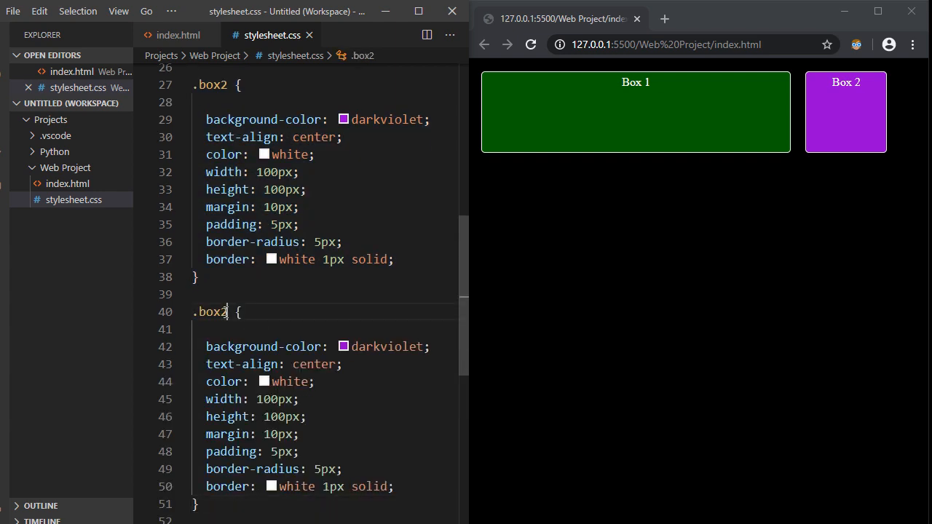
key(Backspace)
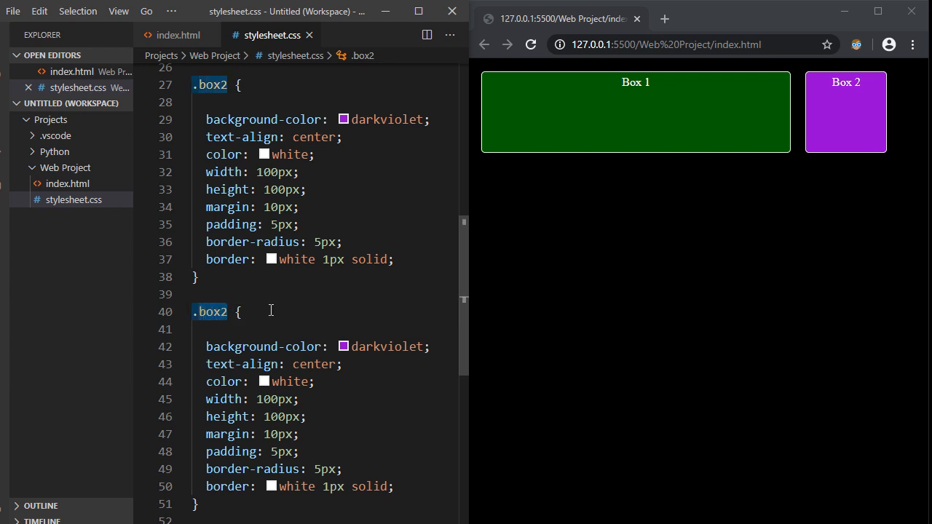
text(linebr)
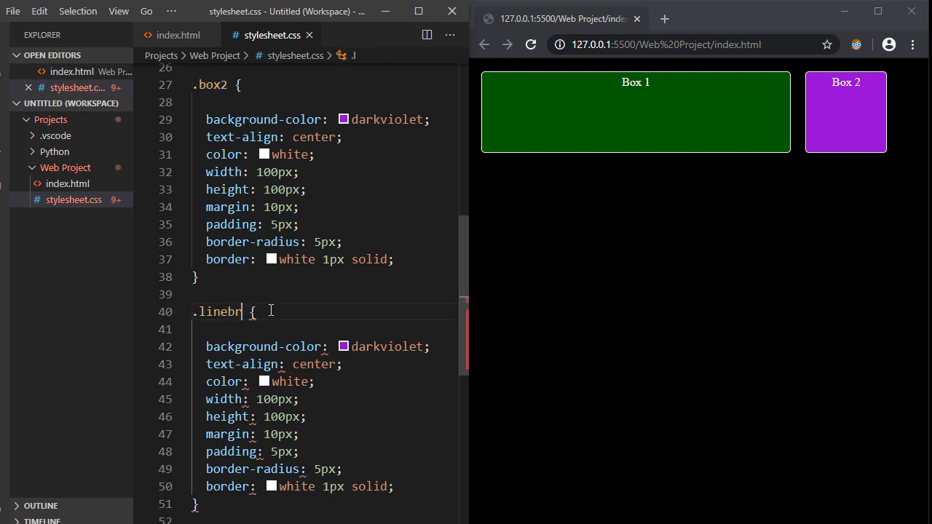
text(eak)
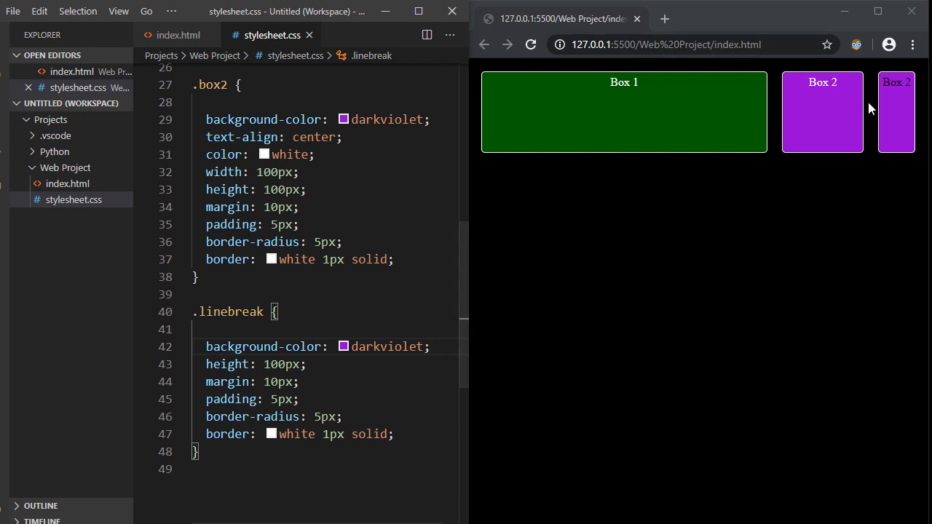
click(177, 35)
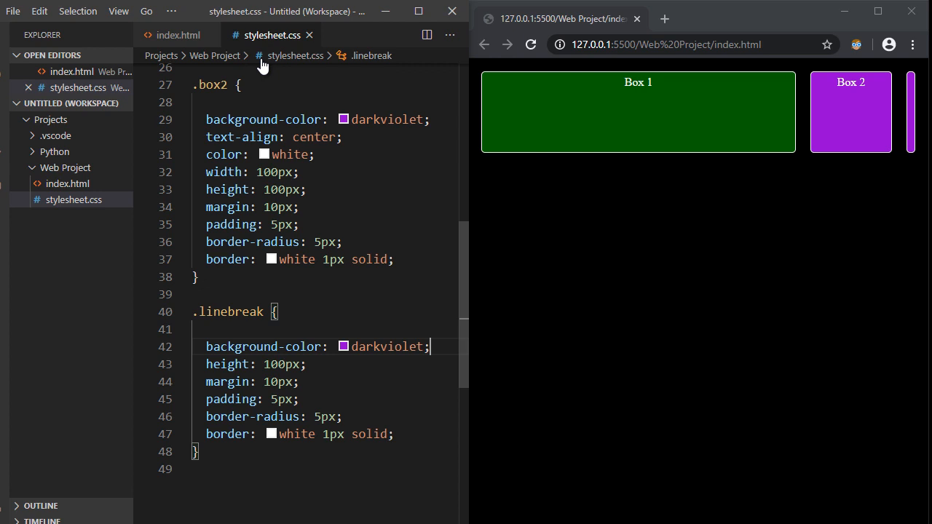
mouse_move(312, 384)
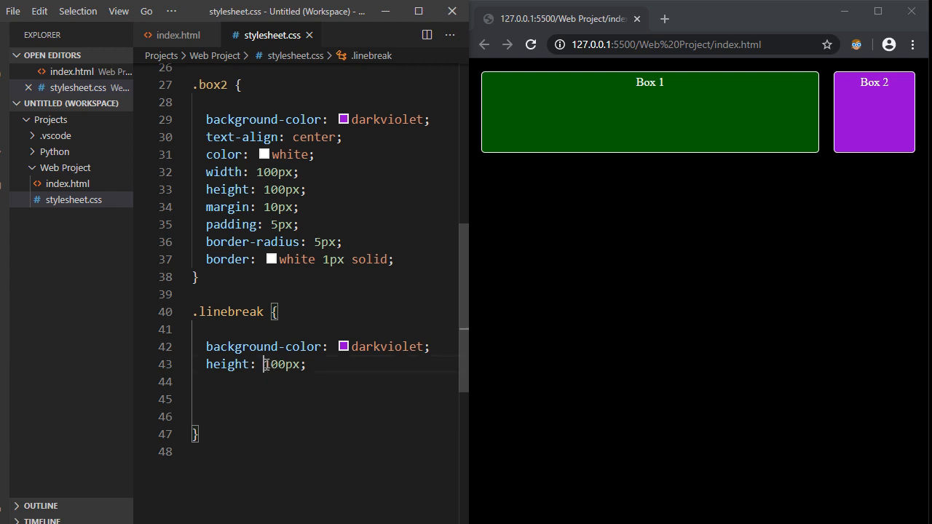
- Trim .linebreak to a 2px height and darkgrey background, removing margin, padding, radius and border
double_click(275, 364)
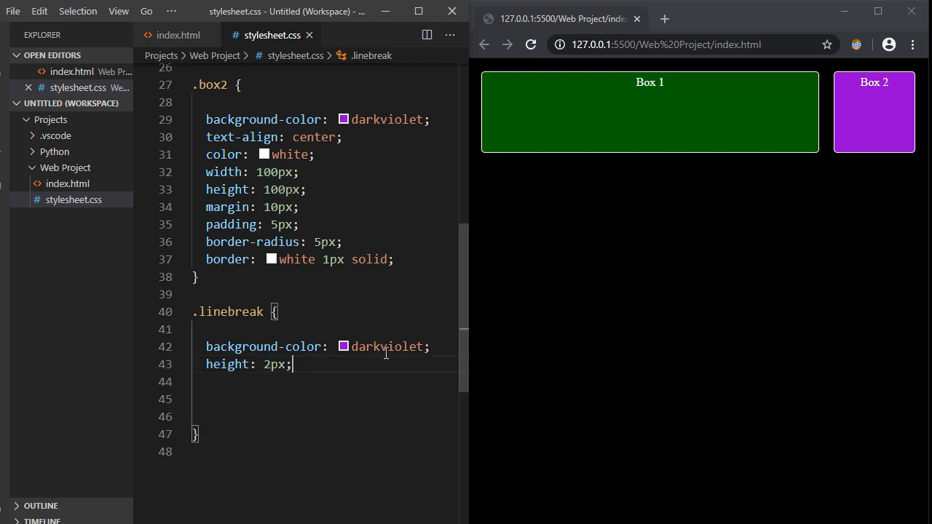
double_click(387, 347)
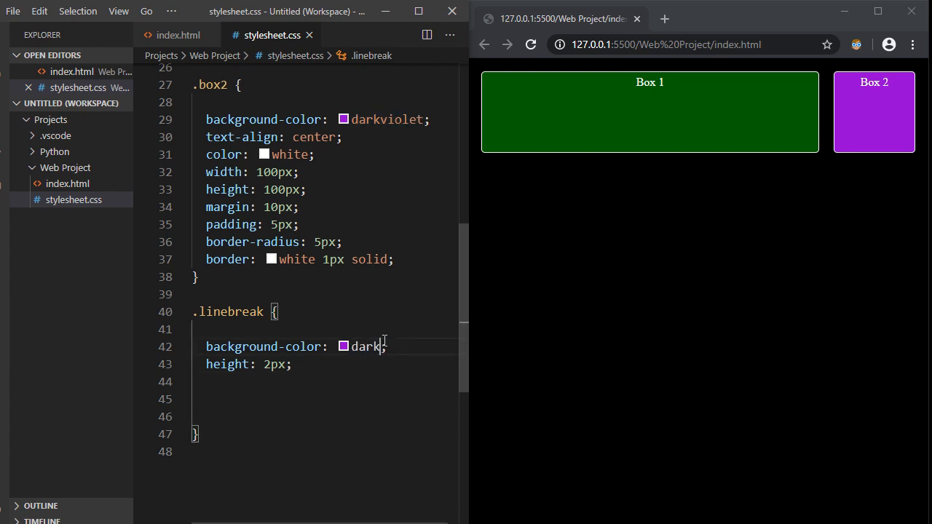
text(grey)
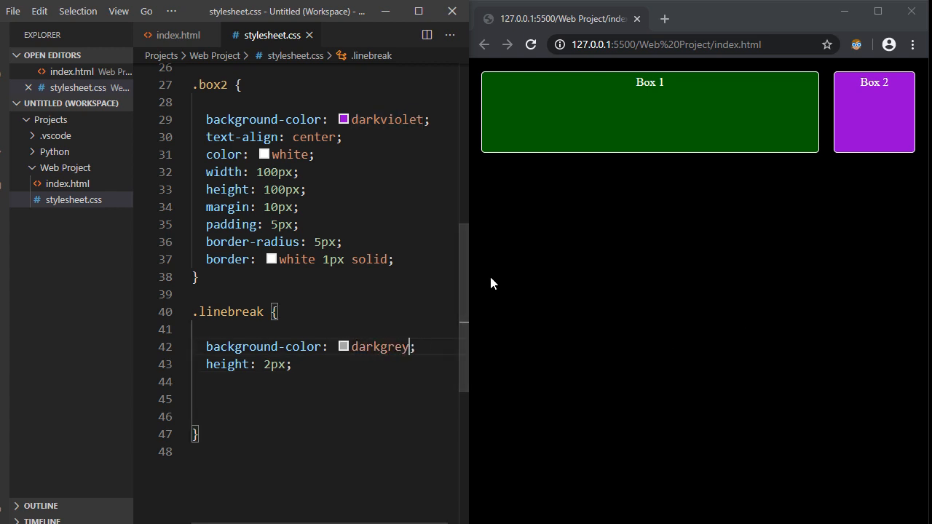
mouse_move(528, 172)
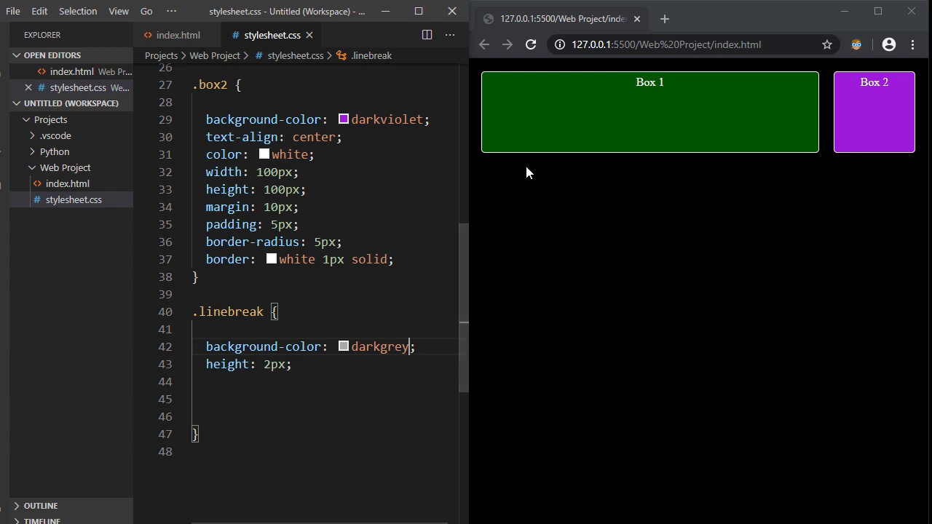
mouse_move(345, 373)
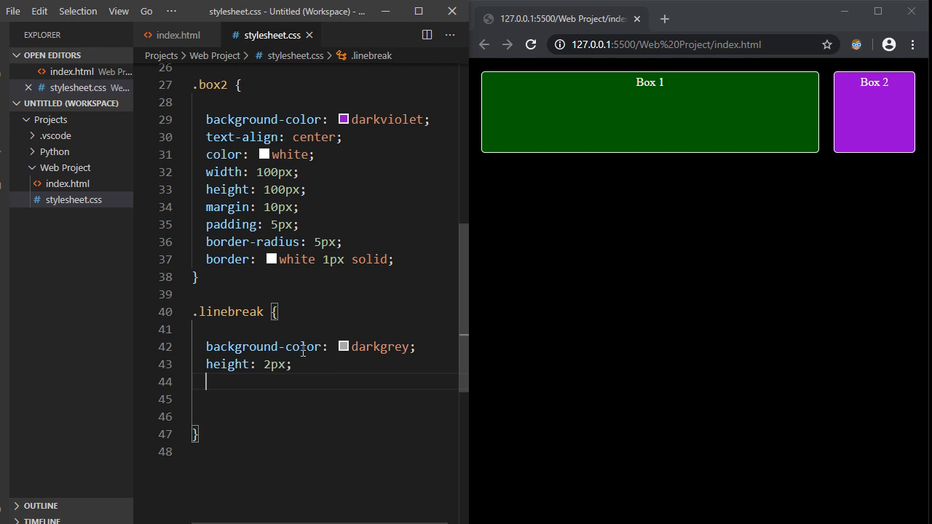
- Add flex-basis: 100% to .linebreak and save
text(flex)
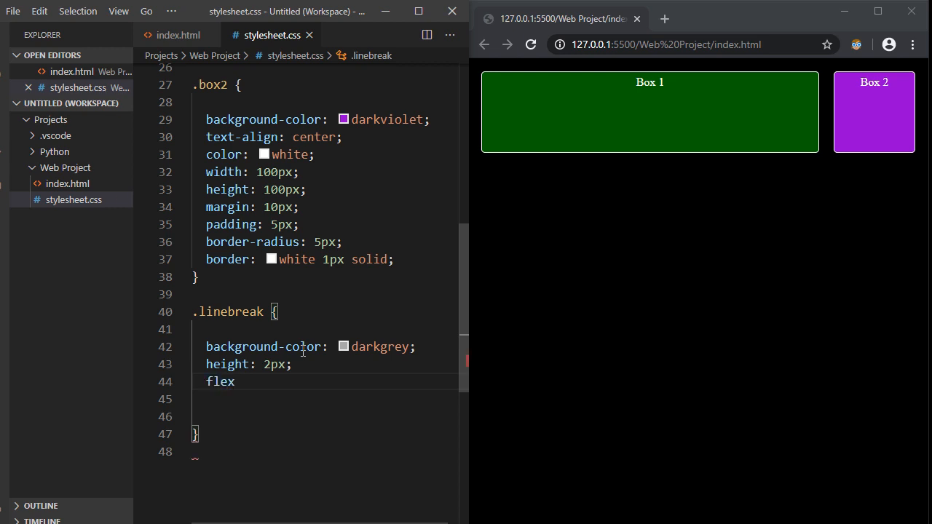
text(-basis: ;)
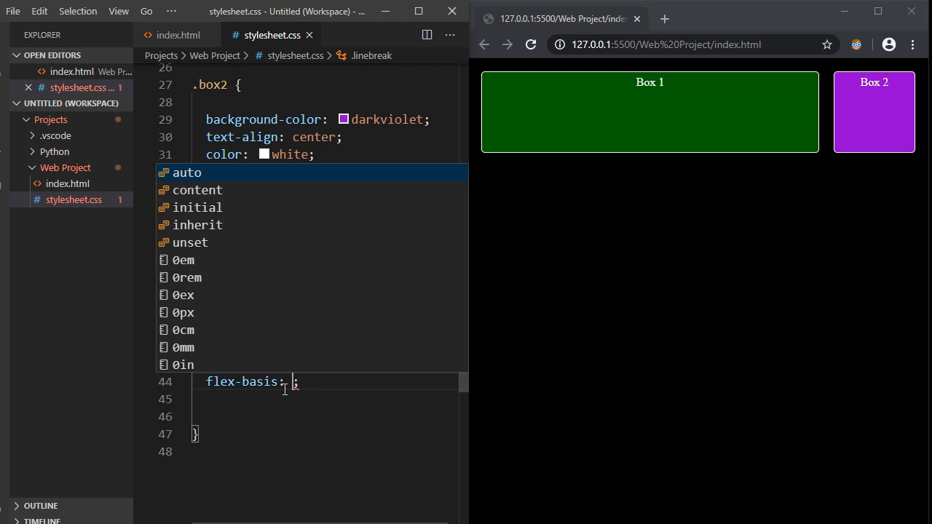
text(100)
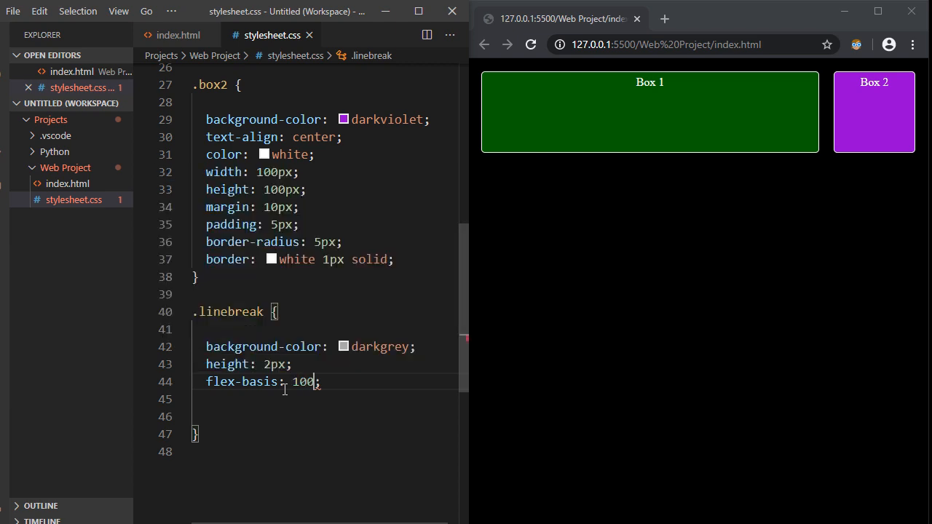
key(ctrl+s)
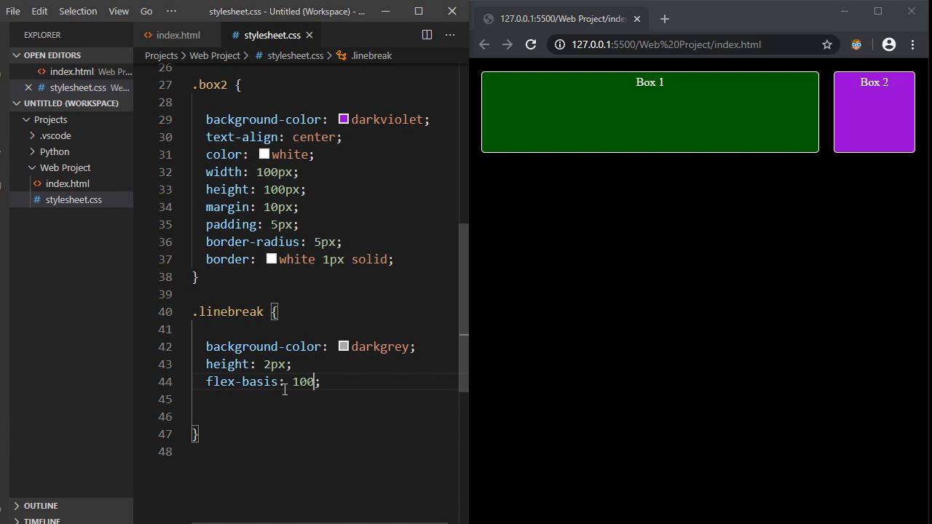
text(%)
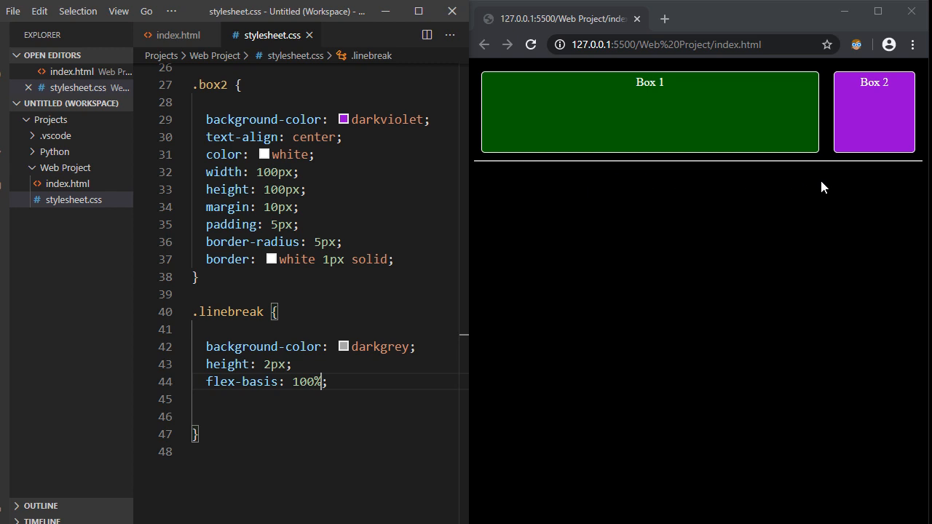
mouse_move(678, 178)
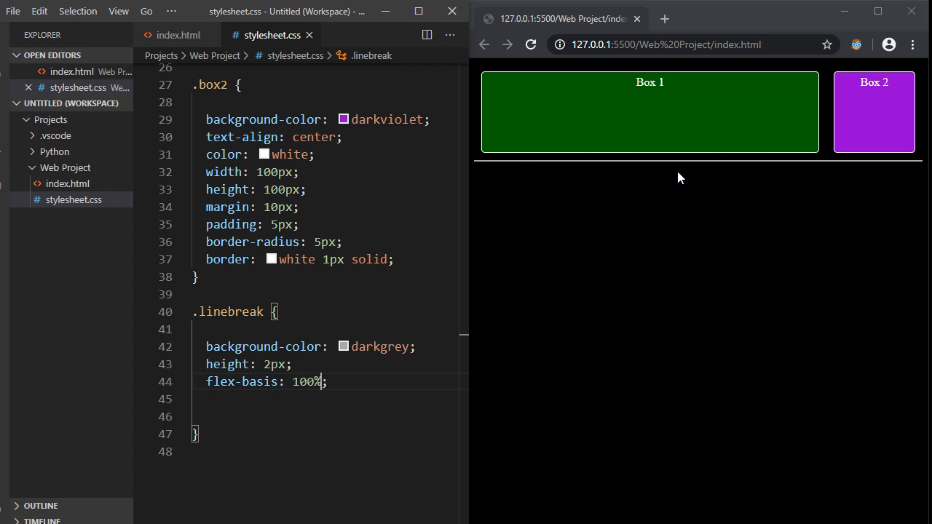
mouse_move(879, 12)
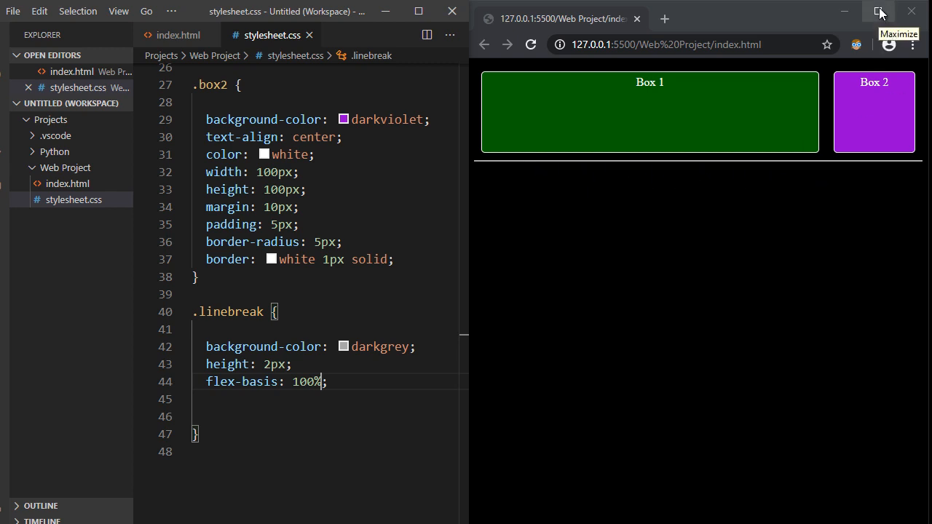
- Maximize the Chrome window to review the full-width grey line beneath both boxes
click(879, 11)
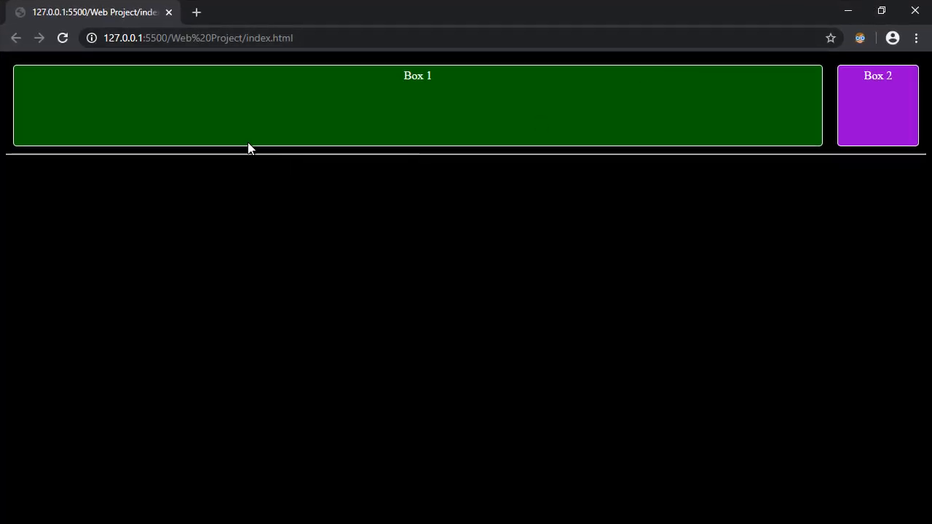
mouse_move(264, 157)
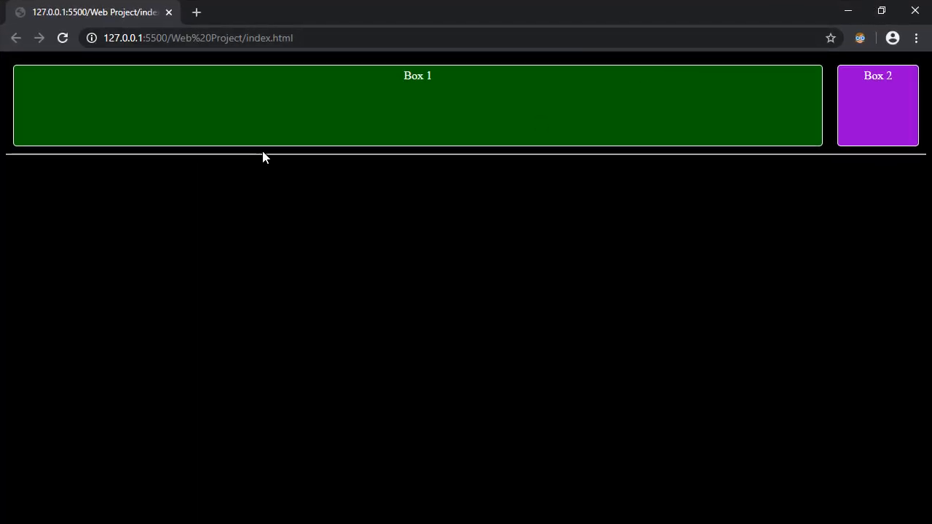
mouse_move(499, 177)
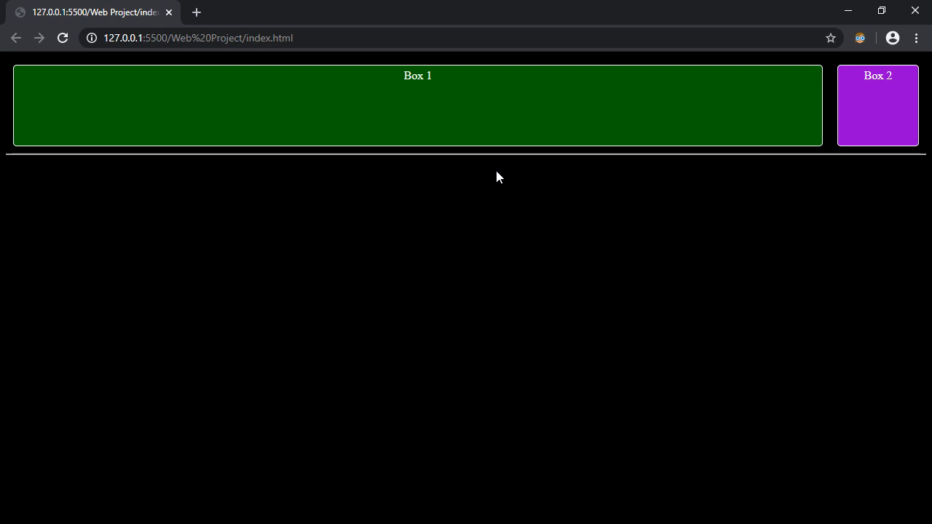
mouse_move(370, 117)
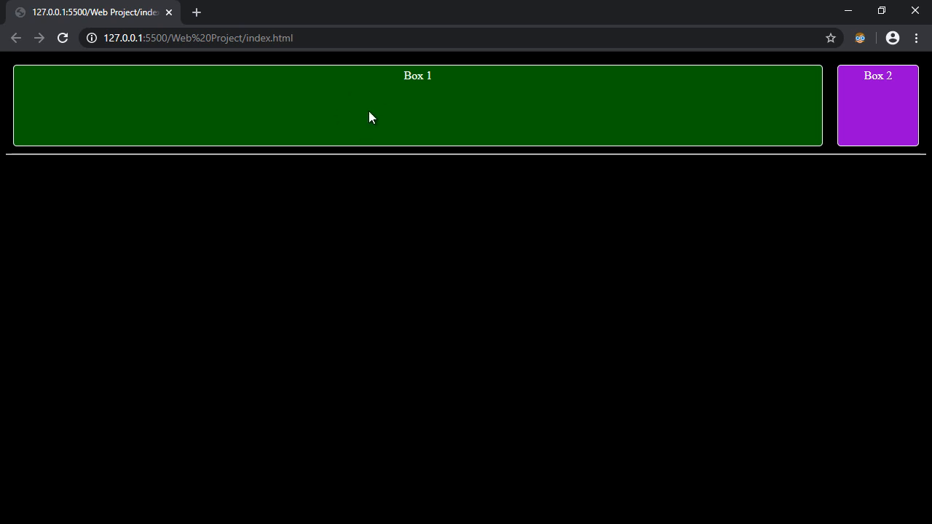
mouse_move(187, 220)
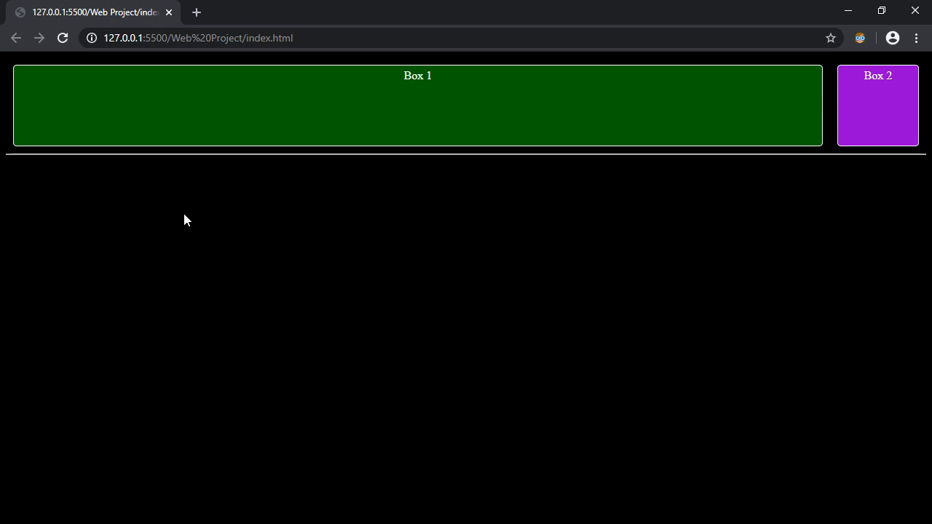